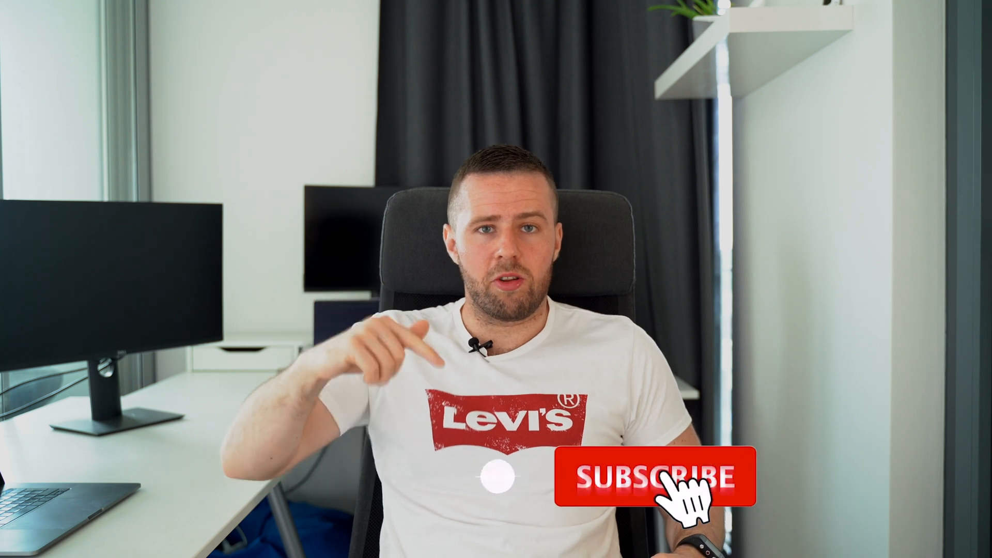
click(645, 478)
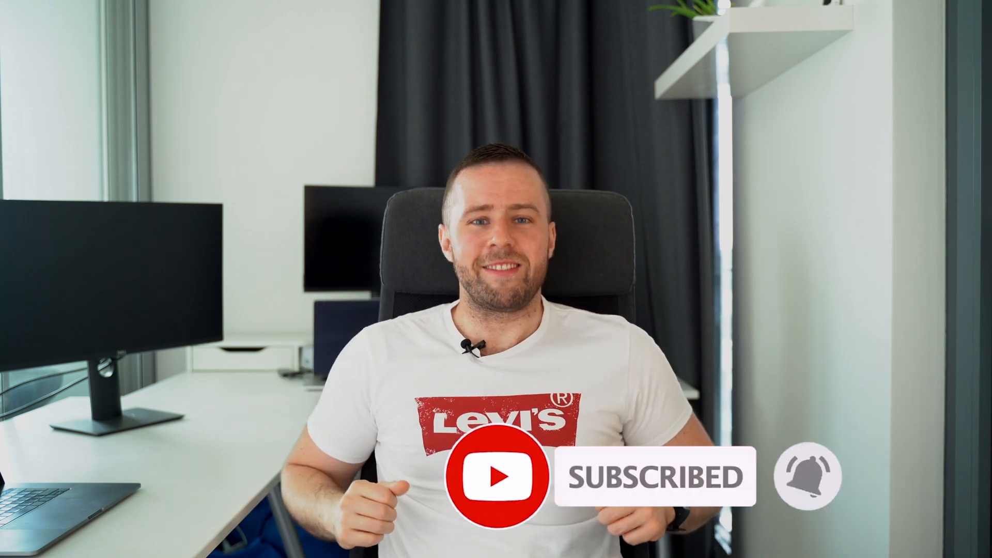